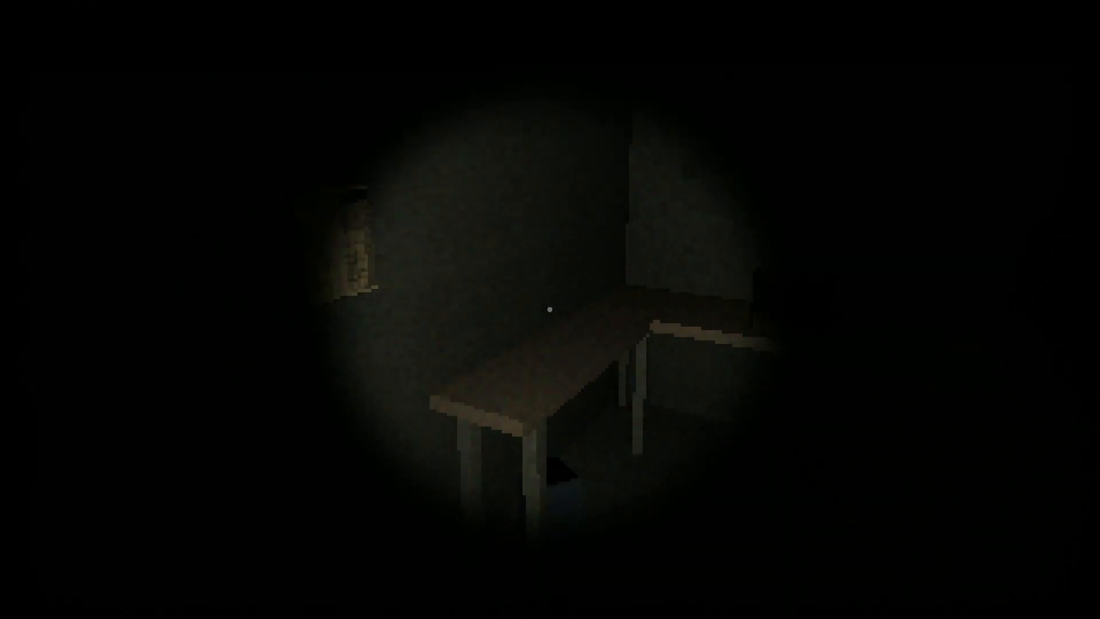
mouse_move(550, 309)
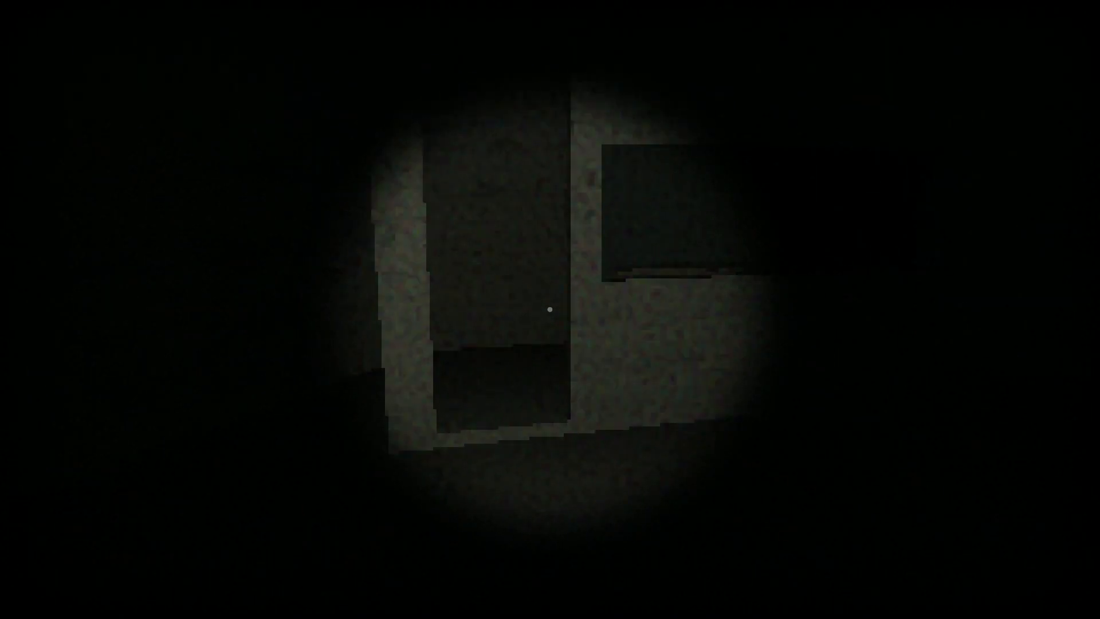
mouse_move(550, 309)
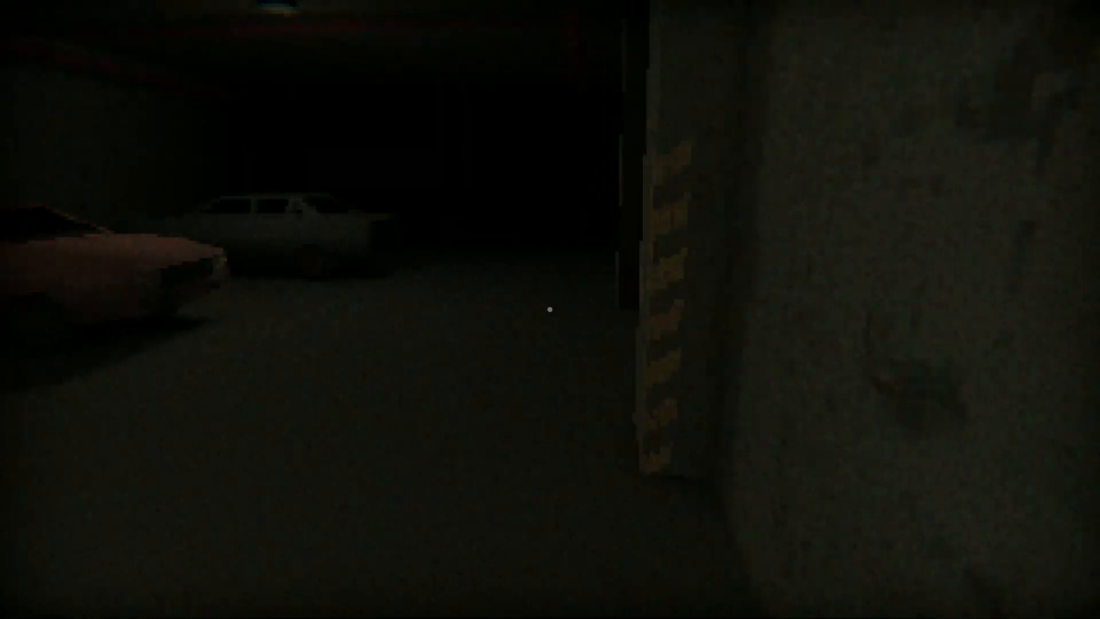
mouse_move(550, 309)
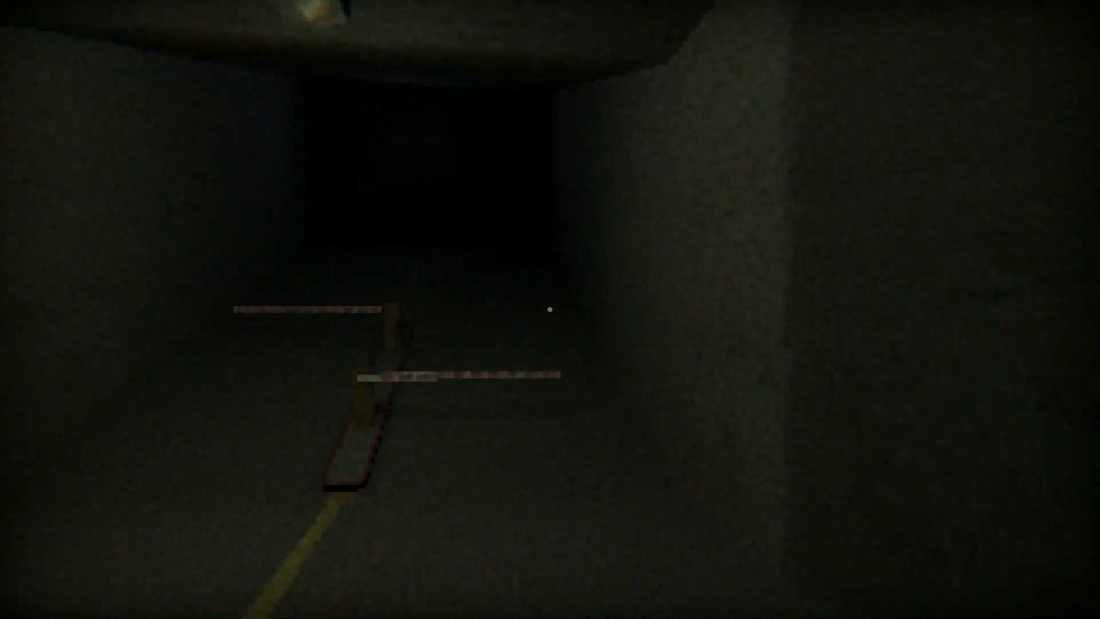
mouse_move(549, 311)
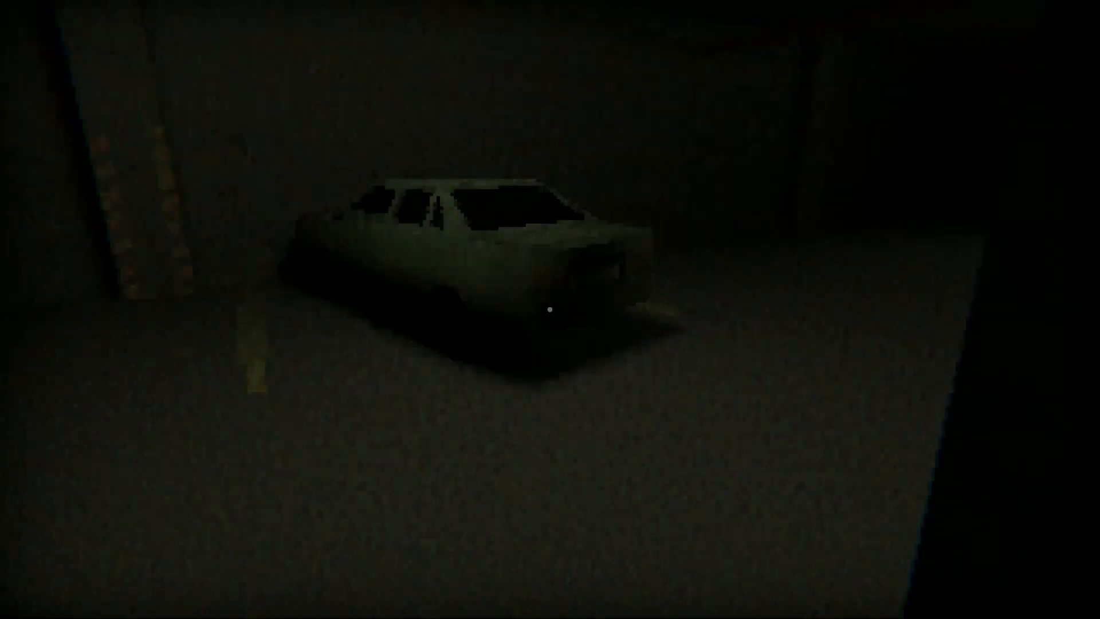
mouse_move(550, 309)
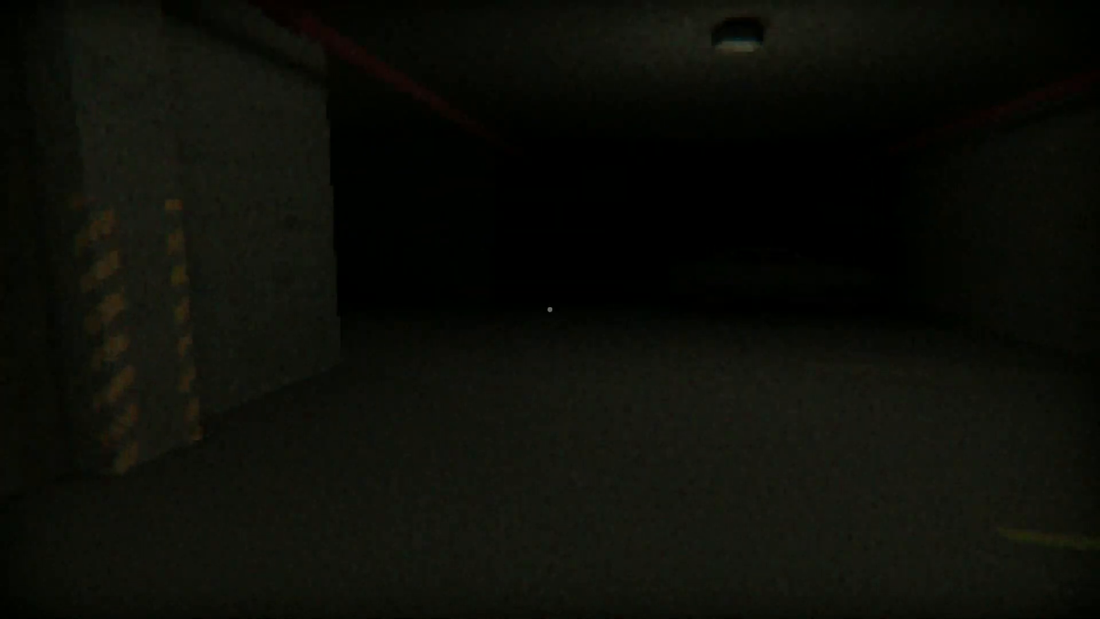
mouse_move(550, 310)
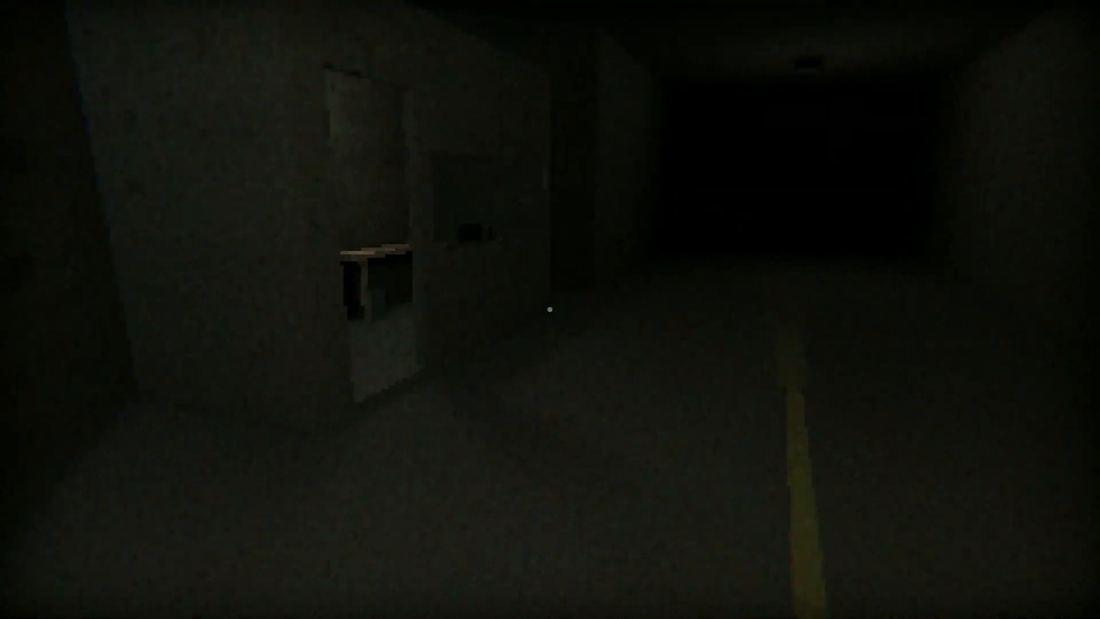
mouse_move(550, 304)
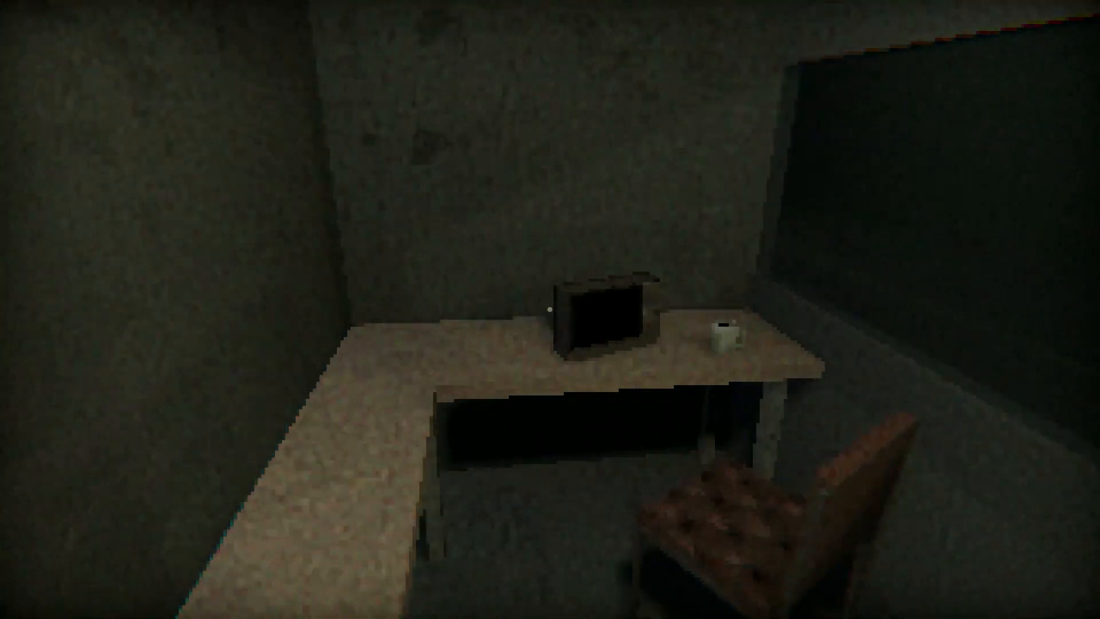
mouse_move(550, 309)
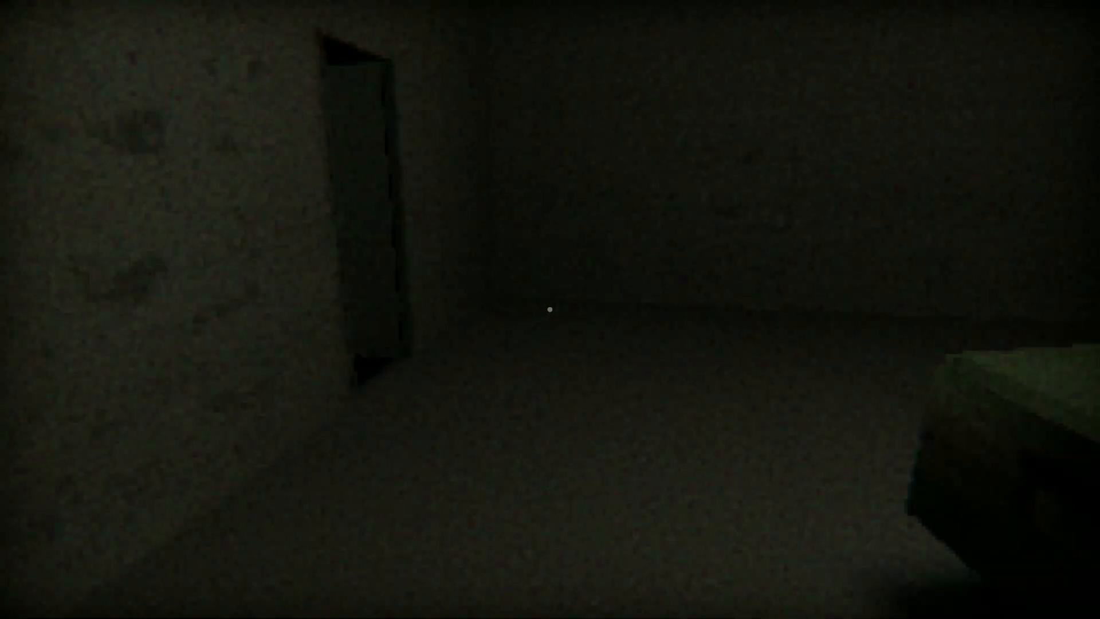
mouse_move(550, 309)
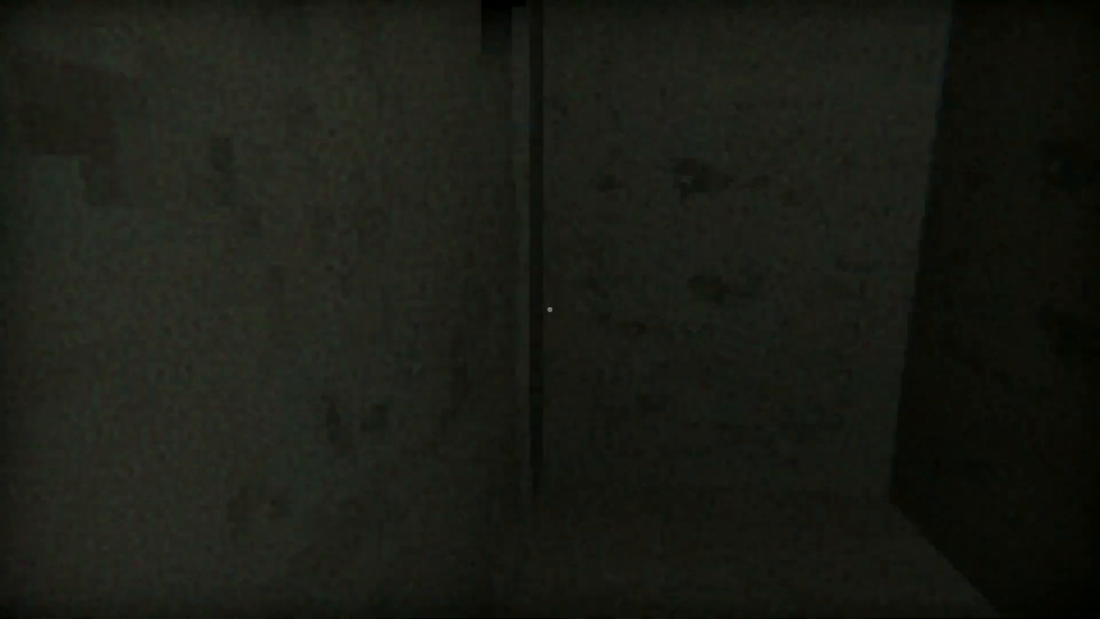
mouse_move(550, 314)
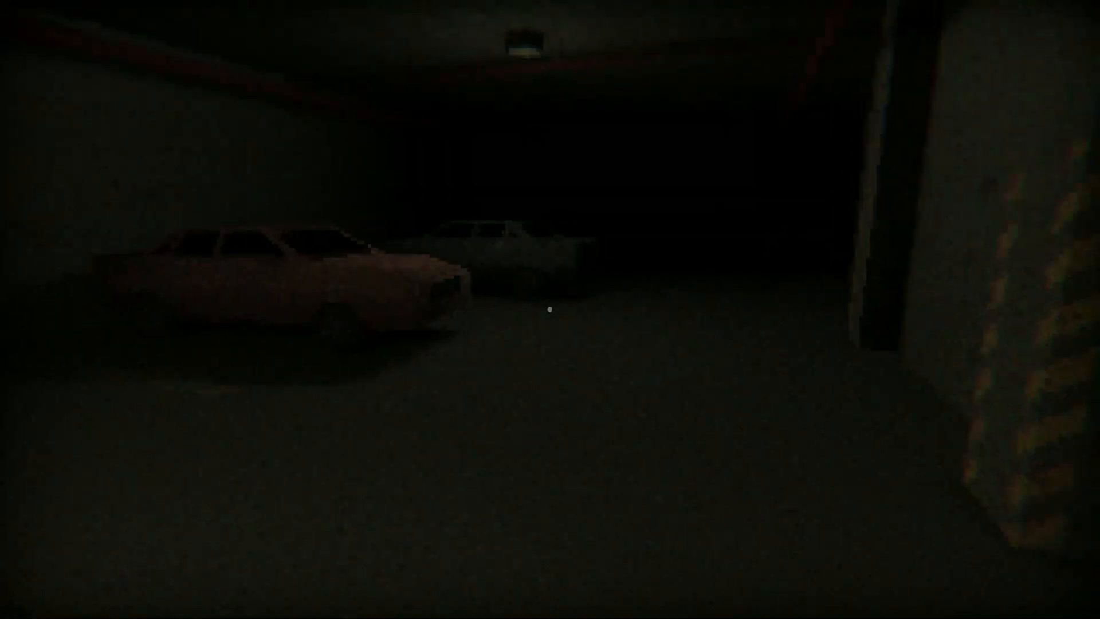
mouse_move(550, 309)
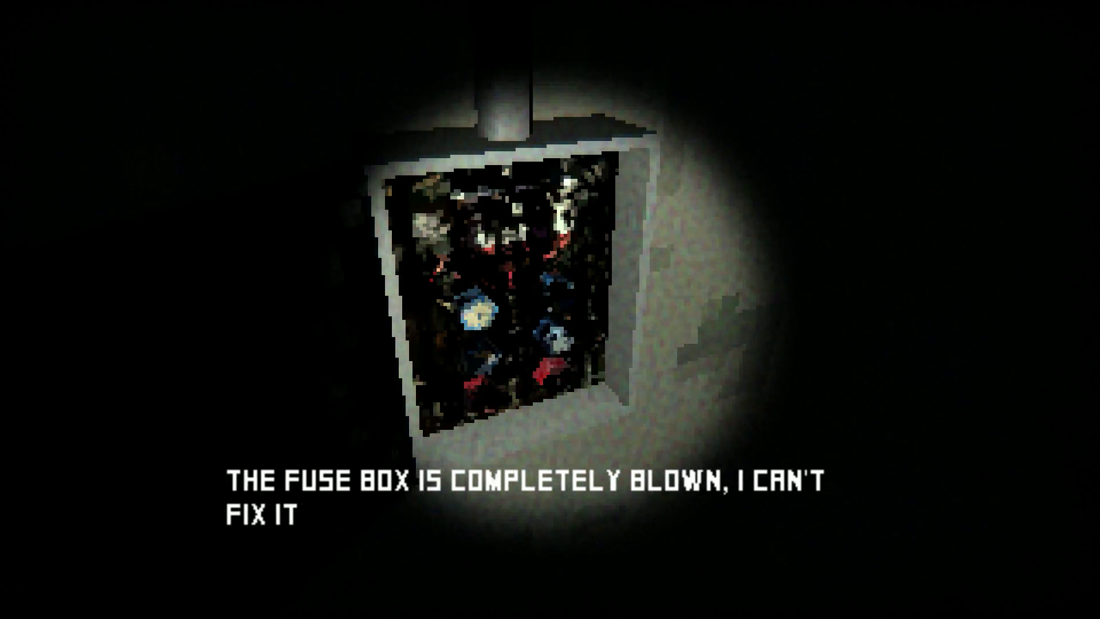
mouse_move(550, 309)
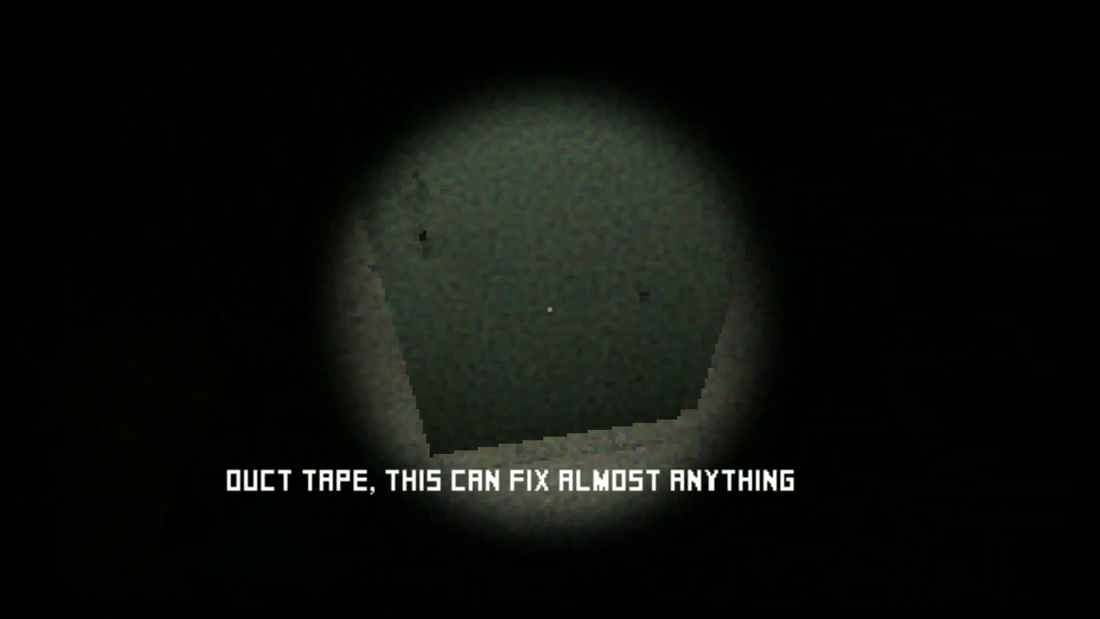
mouse_move(550, 309)
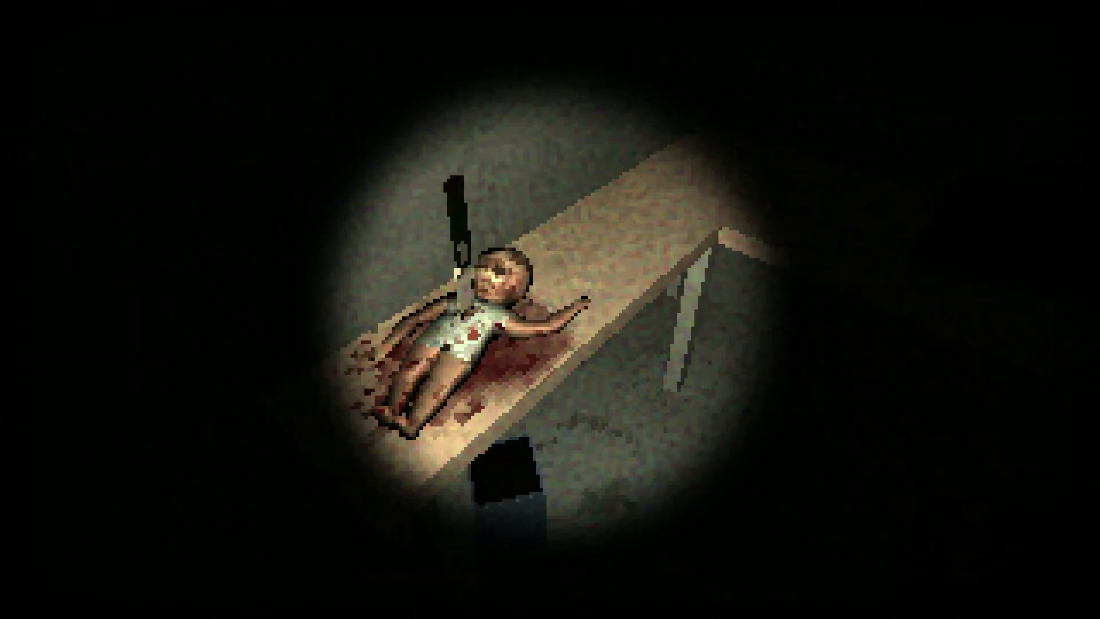
mouse_move(550, 309)
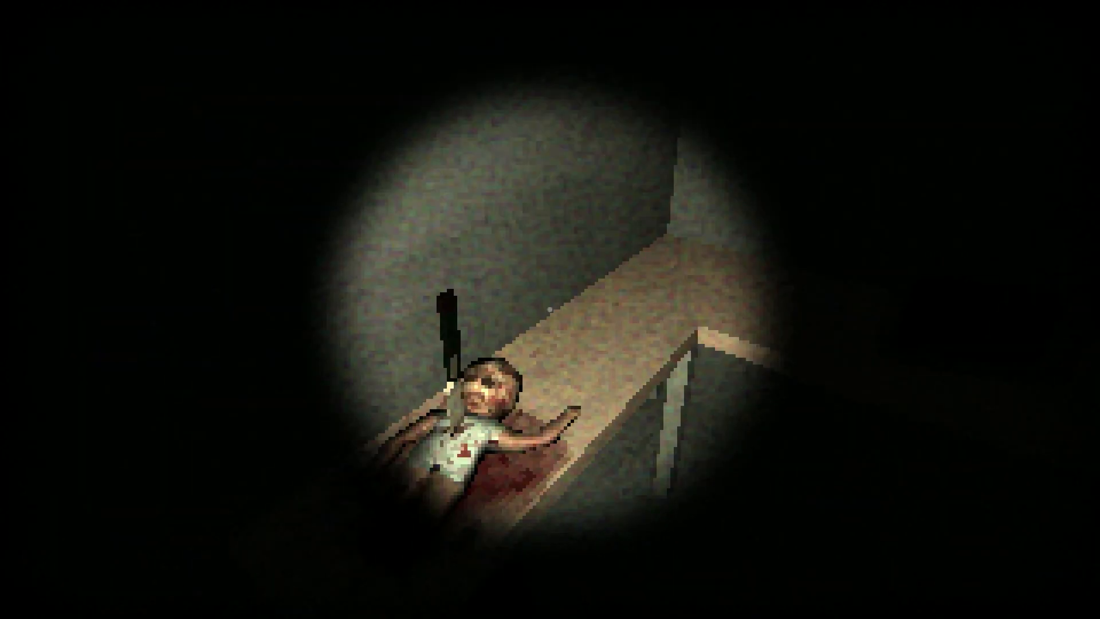